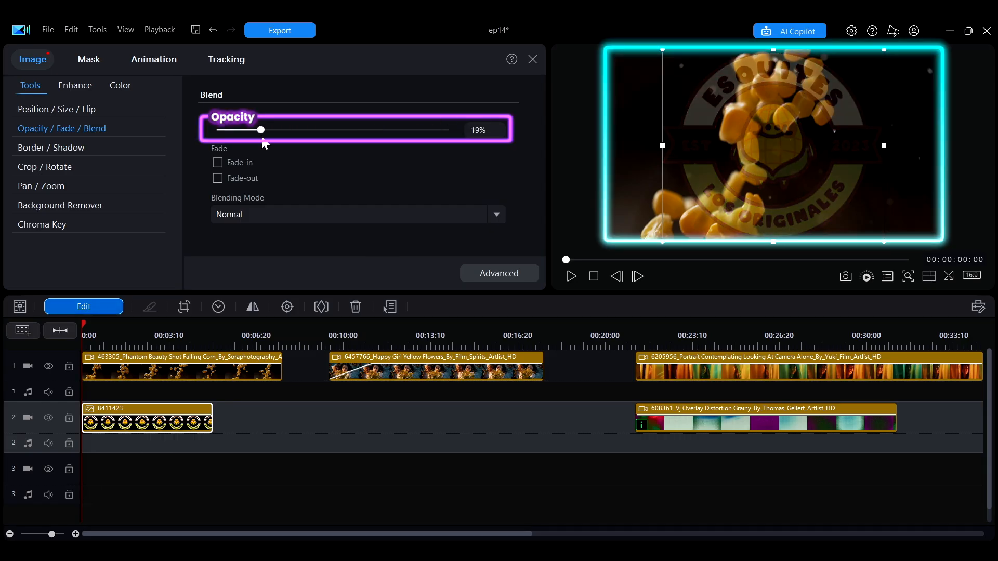
Select the Esquites logo clip on track 2 above the falling-corn footage
click(217, 162)
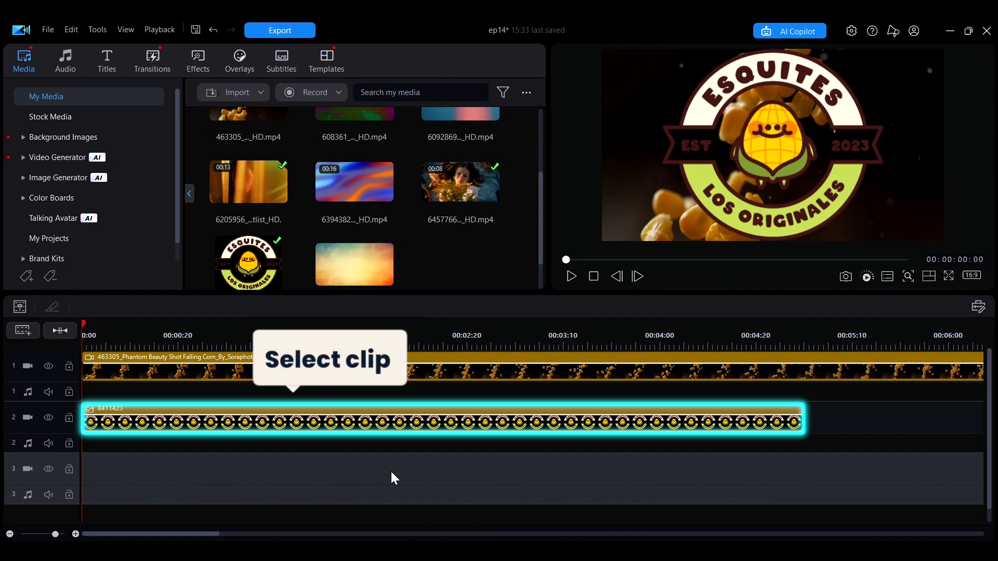
Bring up the logo clip's settings, opacity still at 100% with normal blending
click(356, 420)
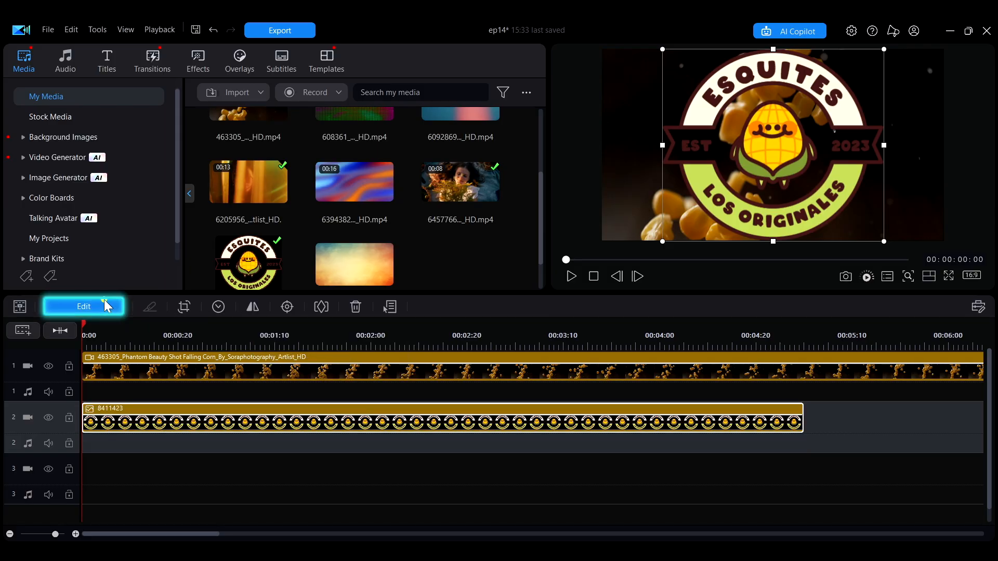
click(83, 305)
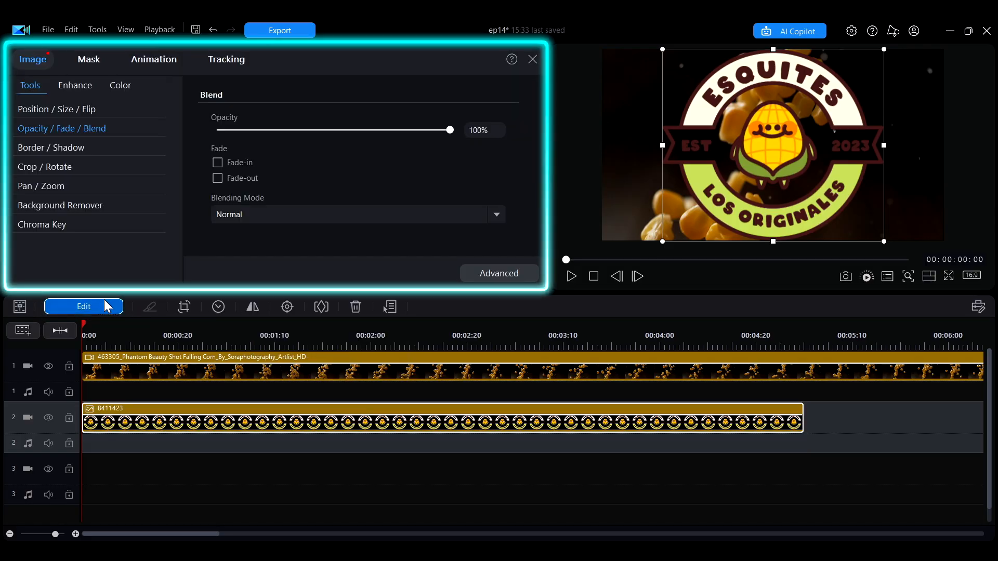
click(532, 60)
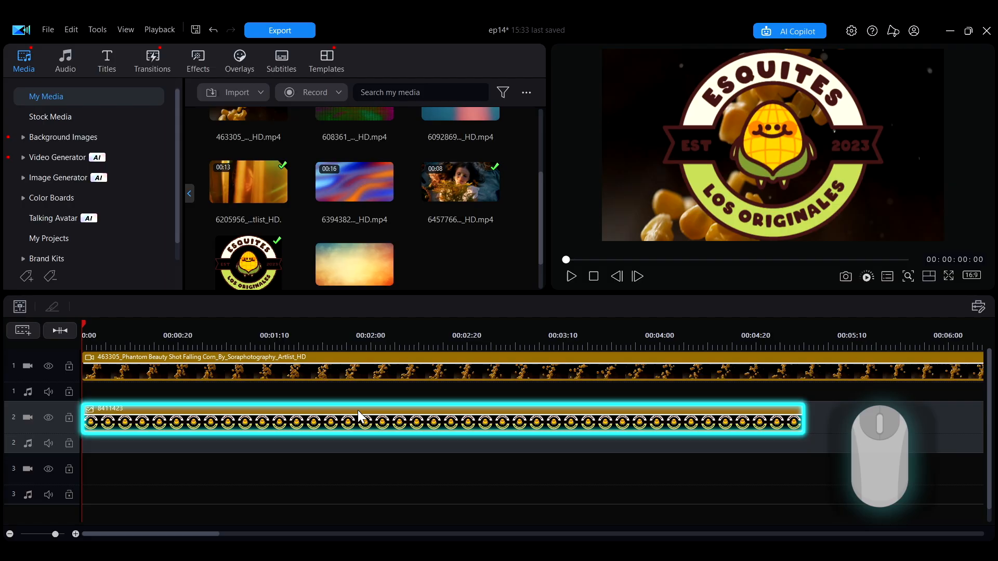
double_click(356, 419)
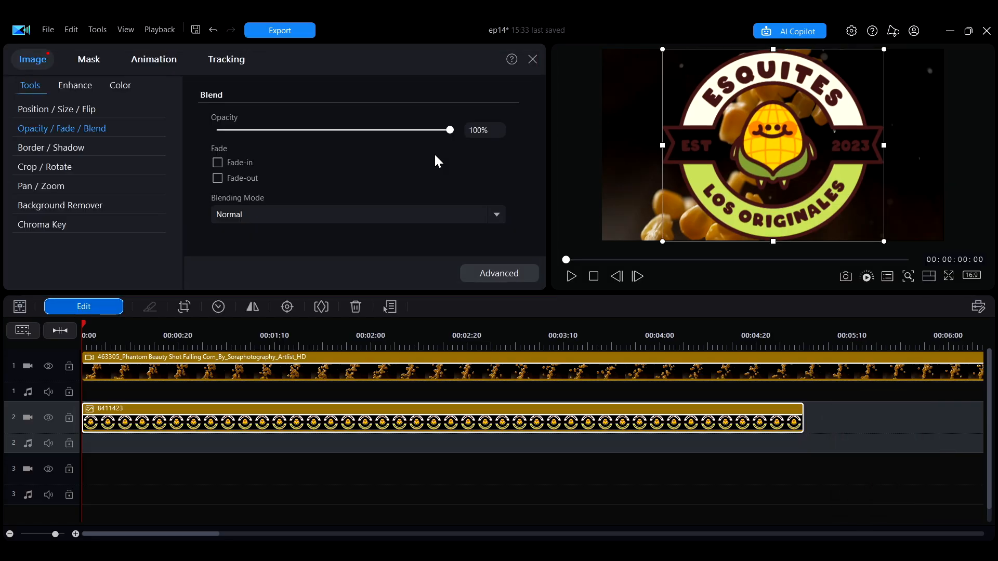
Lower the logo clip's opacity to 50% so the corn footage shows through
click(30, 86)
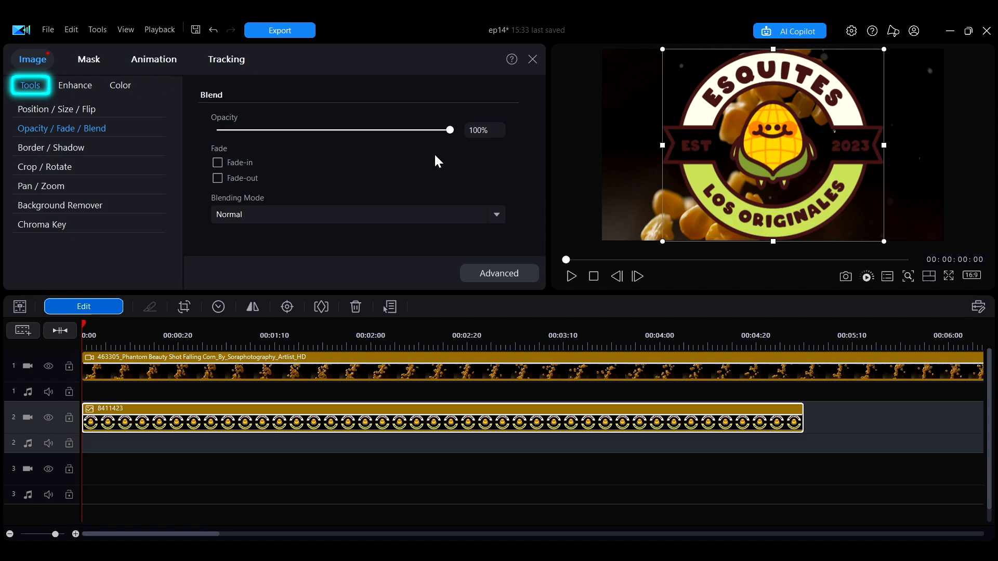
click(61, 128)
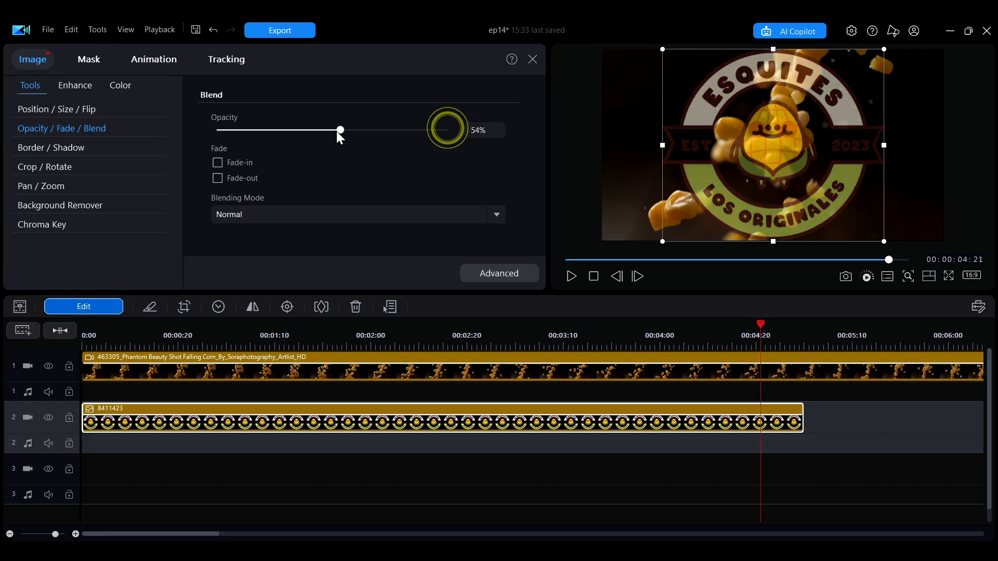
drag(340, 130, 216, 130)
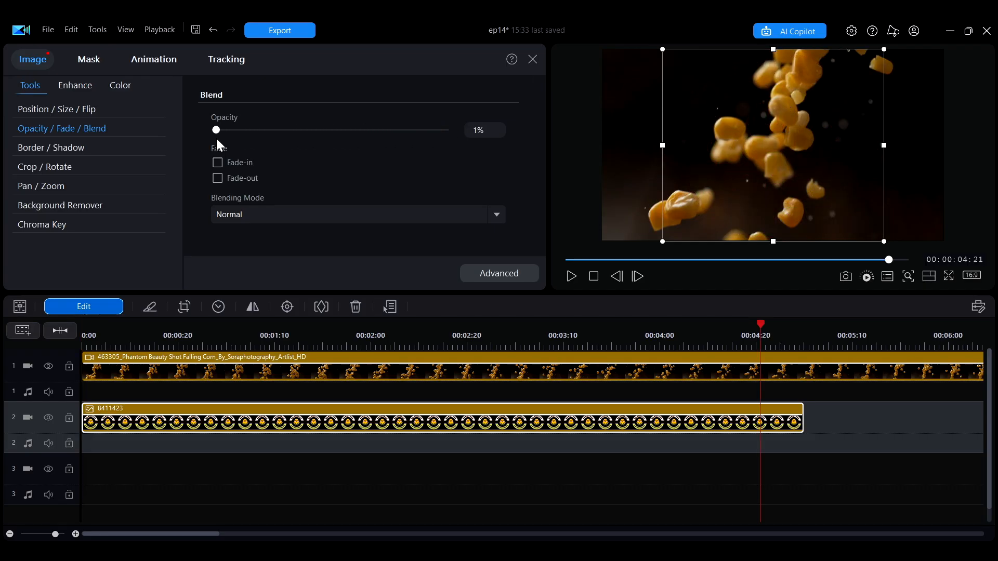
drag(216, 130, 240, 130)
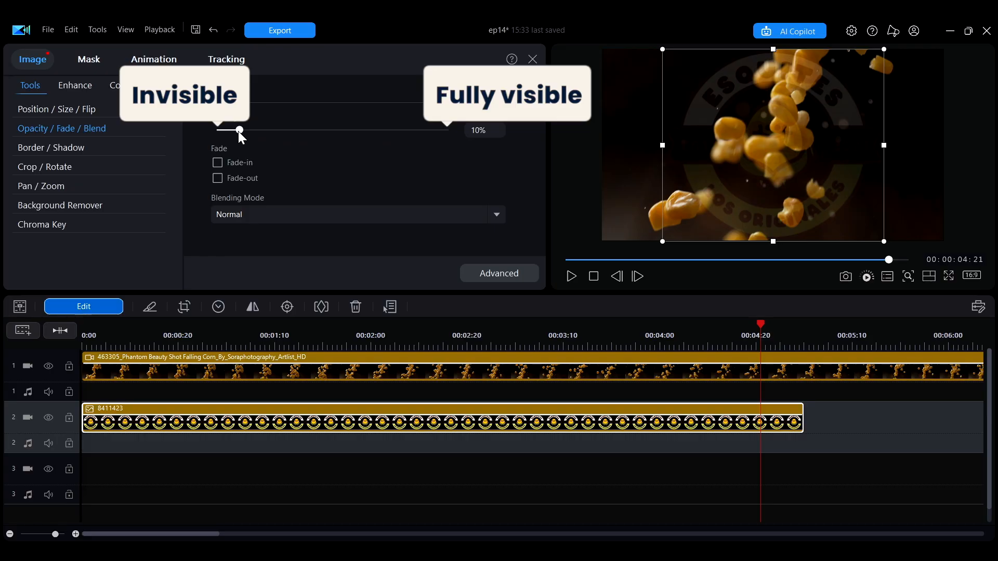
click(478, 130)
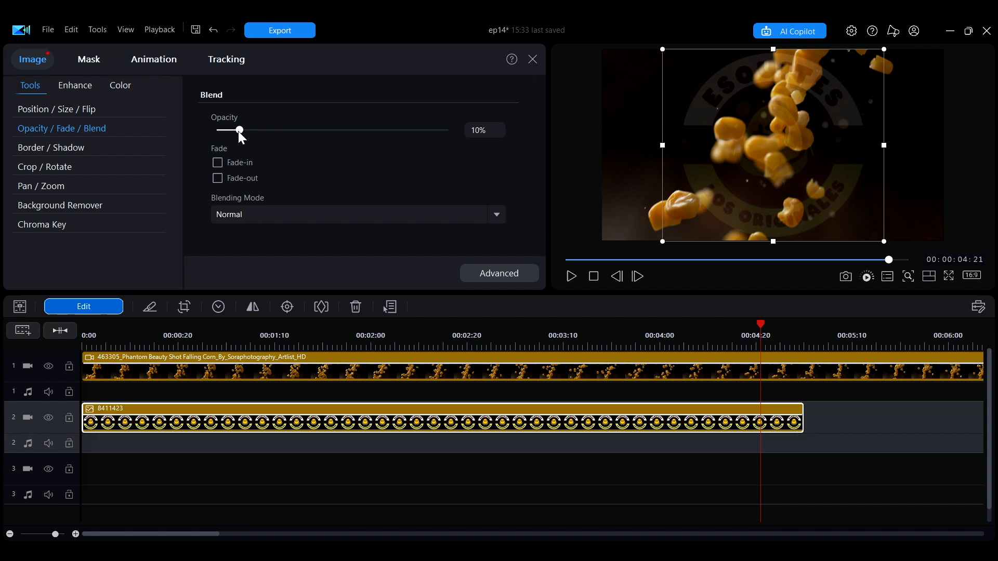
drag(240, 130, 332, 130)
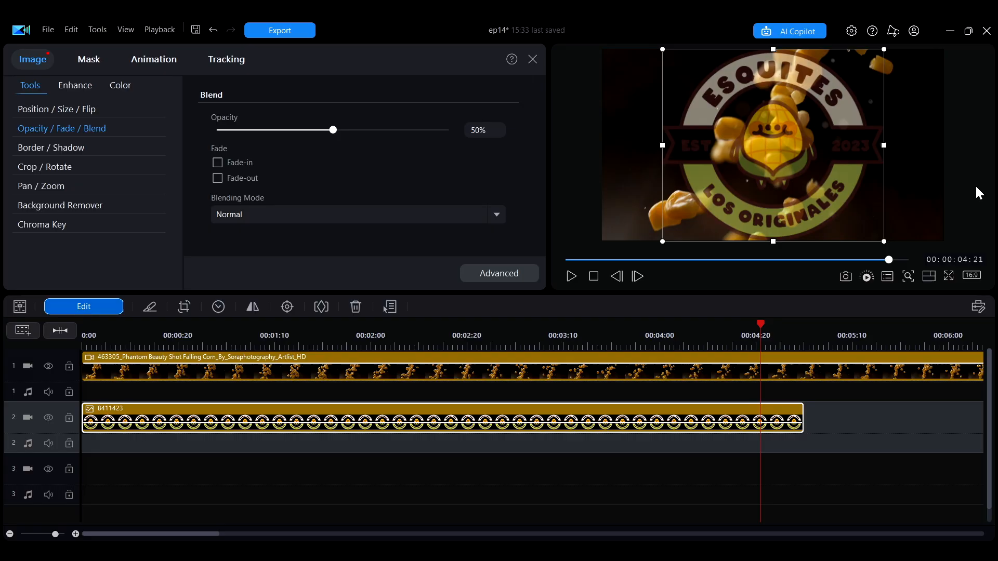
Reduce the logo clip's opacity to 30% for a faint overlay
click(439, 417)
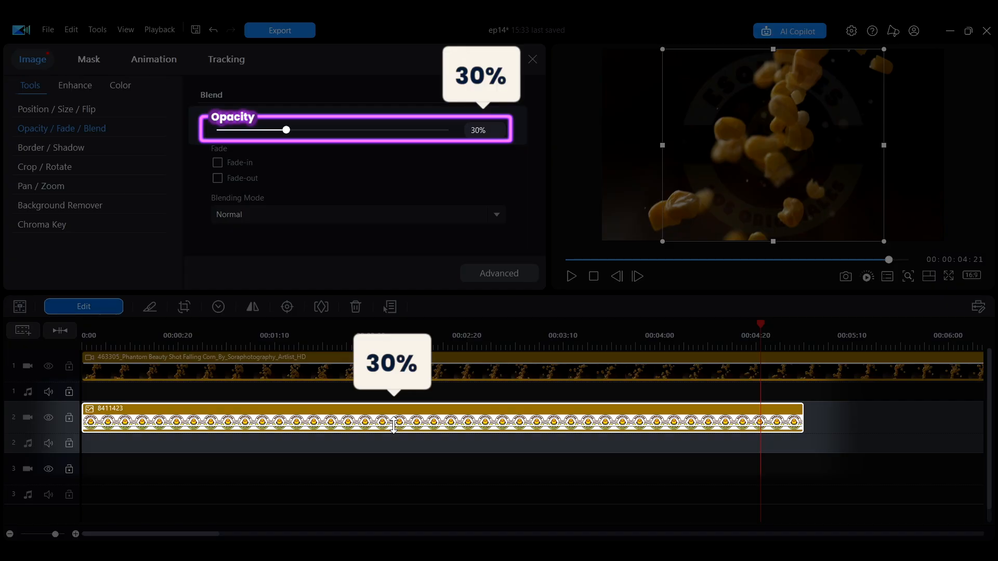
drag(286, 130, 411, 130)
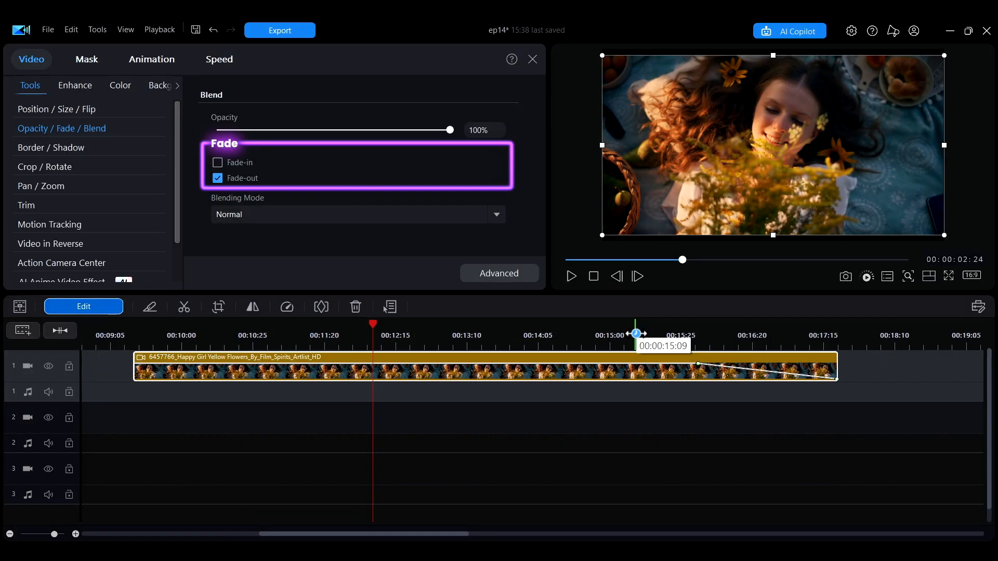
Enable fade-out on the girl-with-flowers clip and move its start keyframe earlier for a longer fade
click(217, 163)
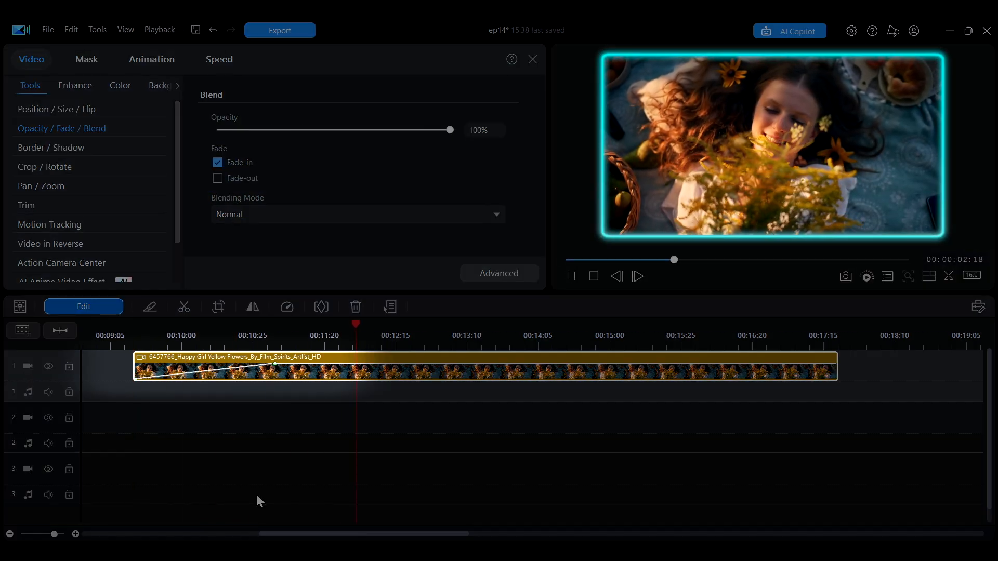
click(217, 177)
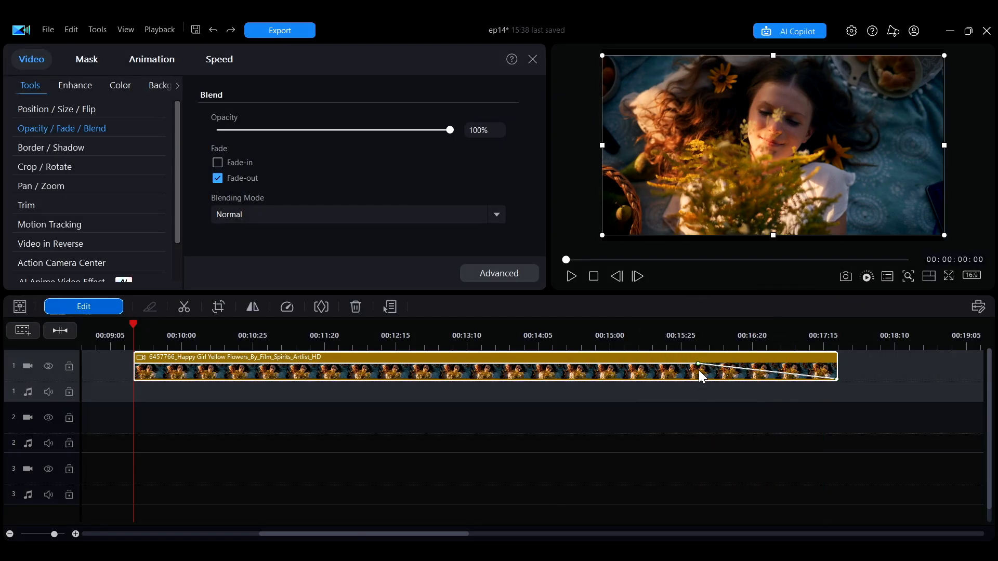
click(570, 276)
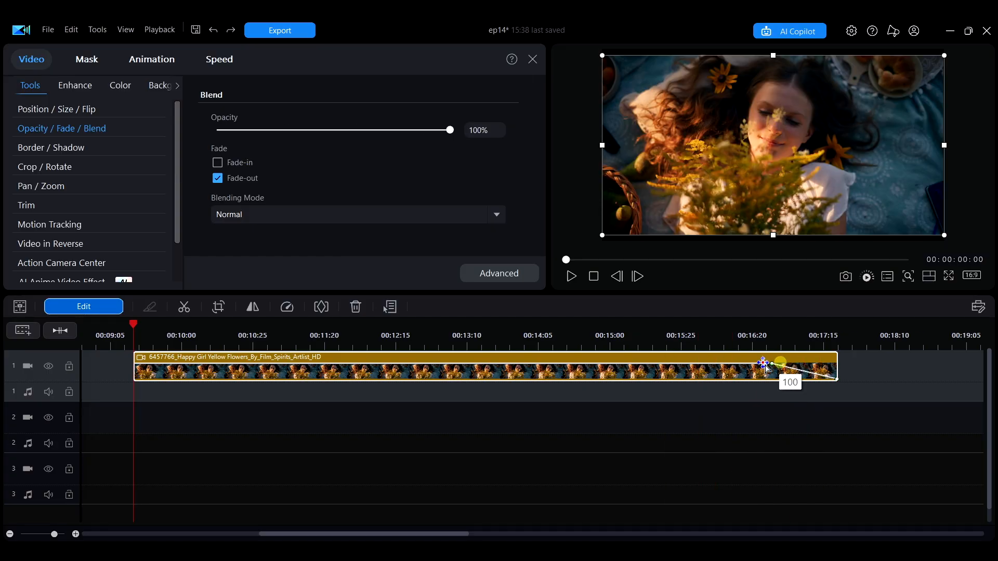
click(570, 276)
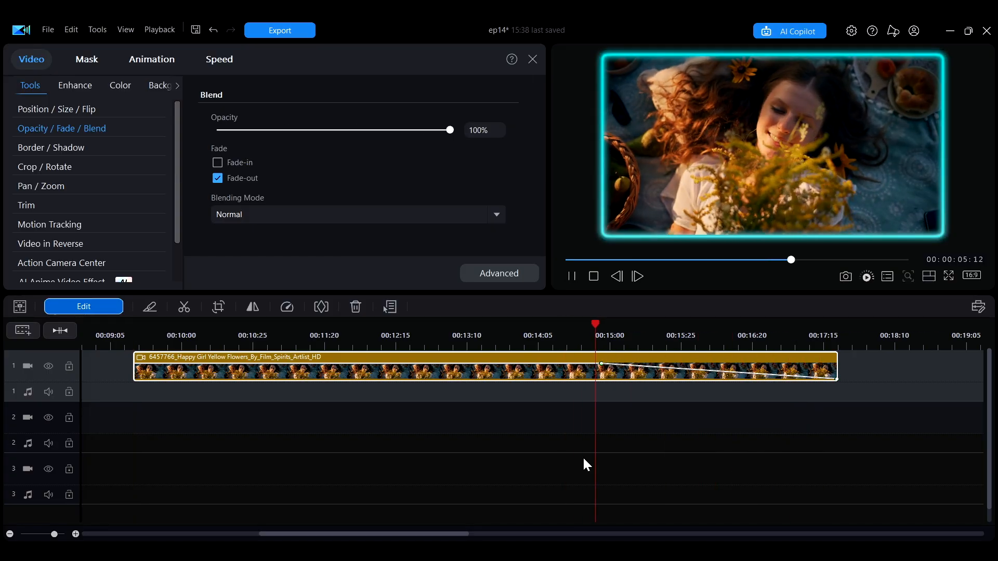
click(532, 59)
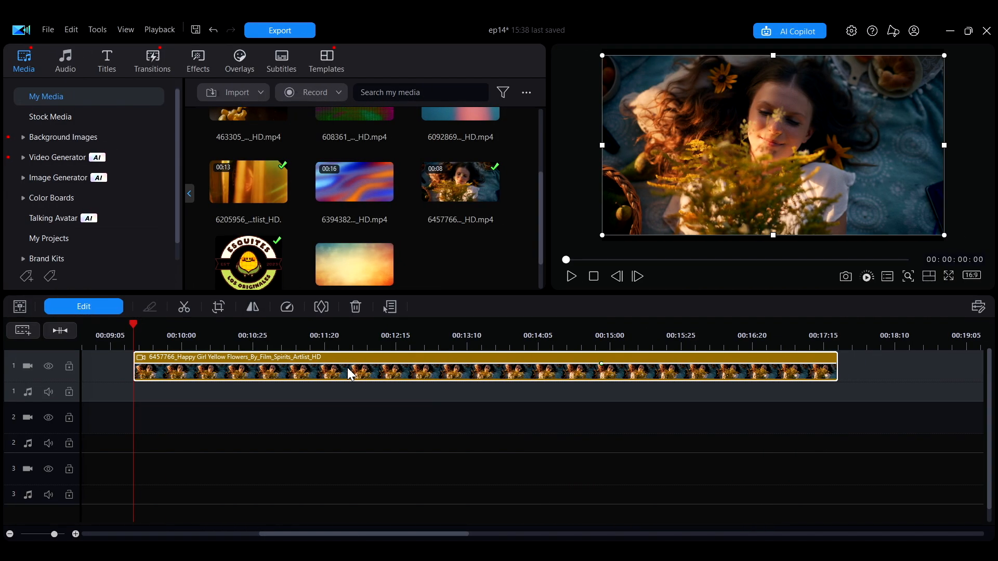
Apply a Fade out-animation of 1.0 second duration to the flower clip's ending
click(351, 373)
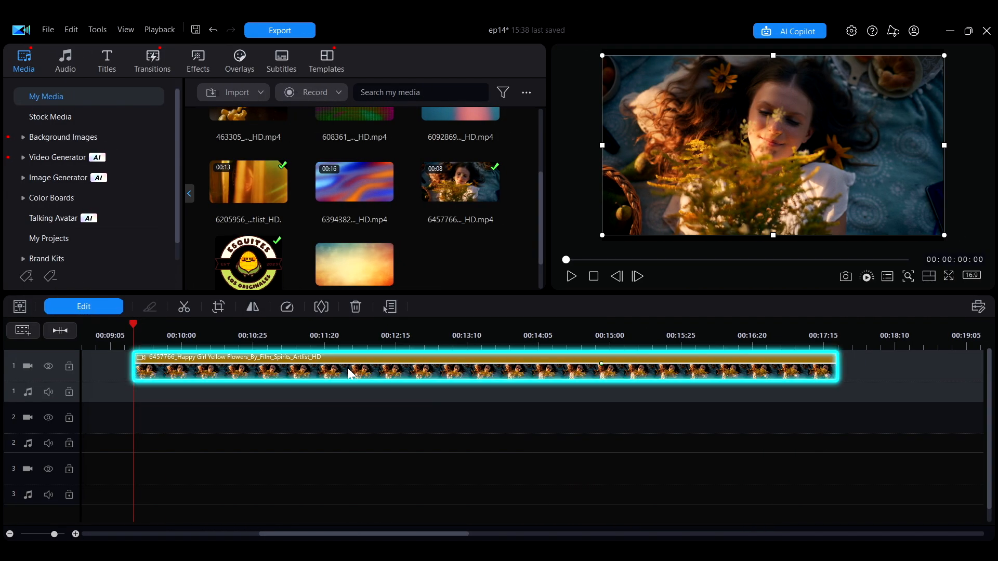
click(83, 306)
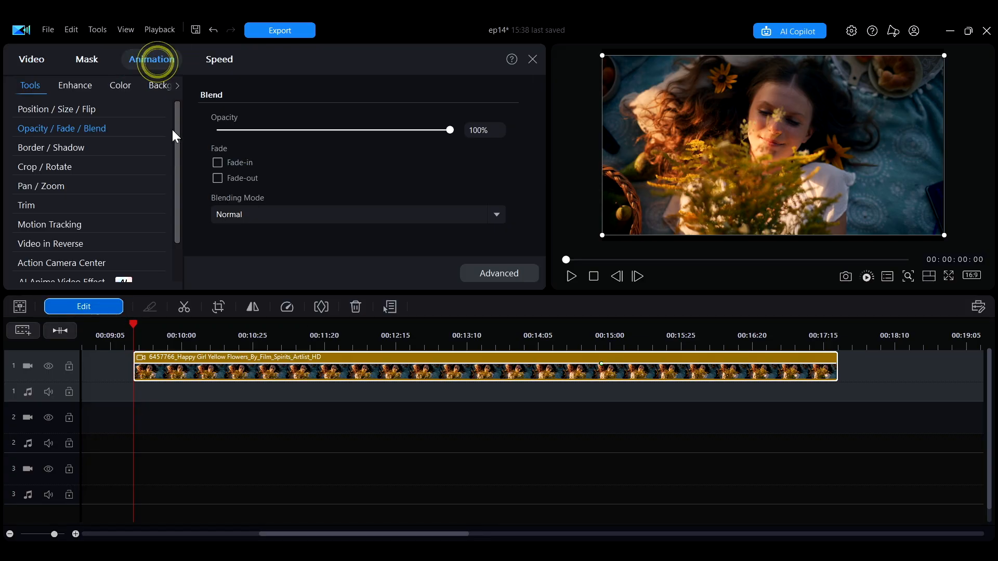
click(152, 59)
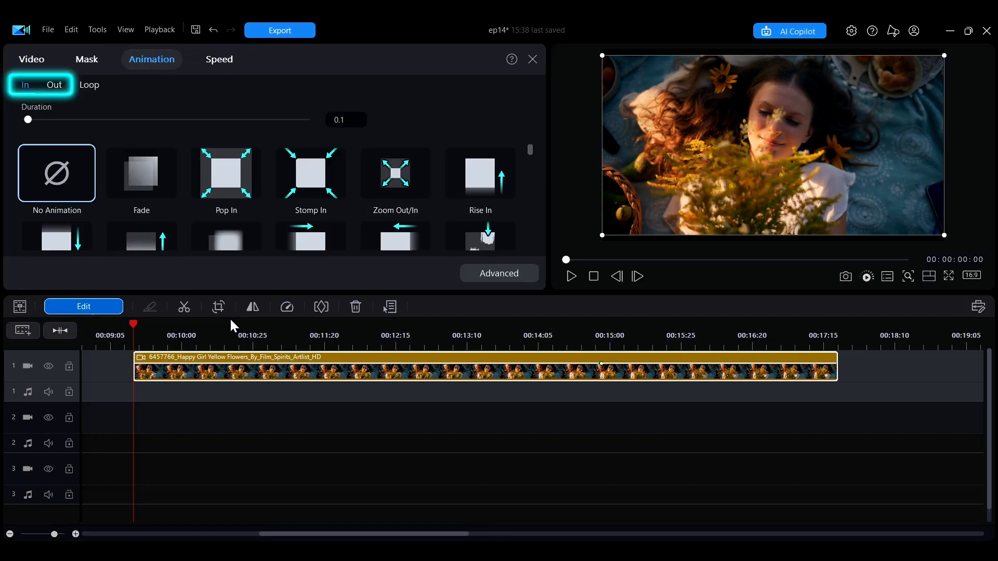
click(140, 174)
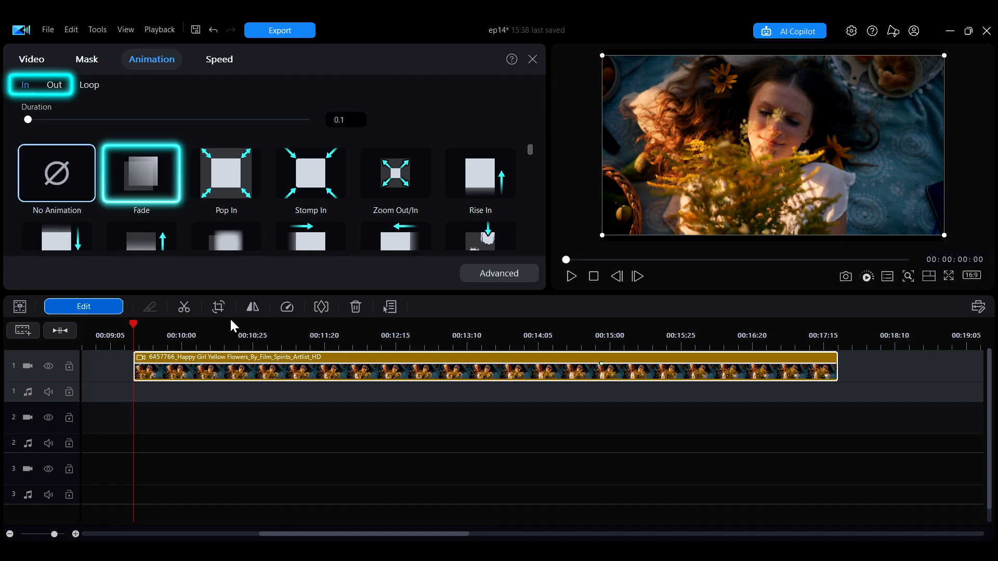
click(55, 84)
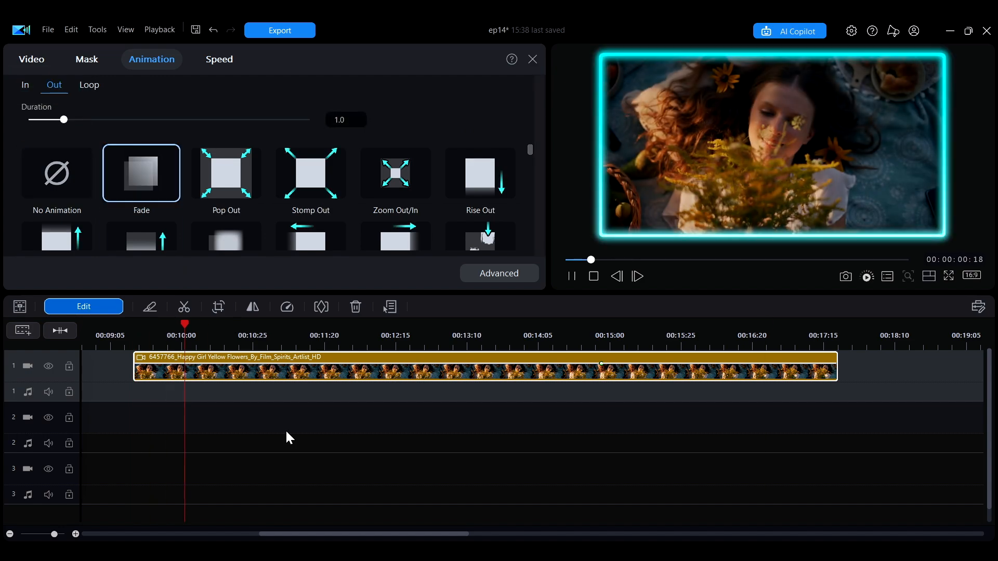
click(777, 336)
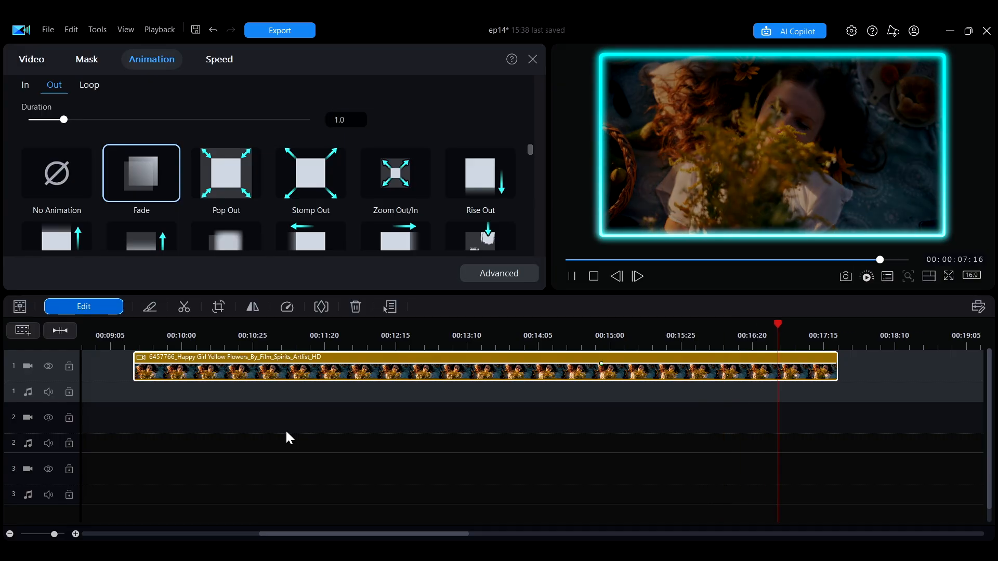
click(532, 59)
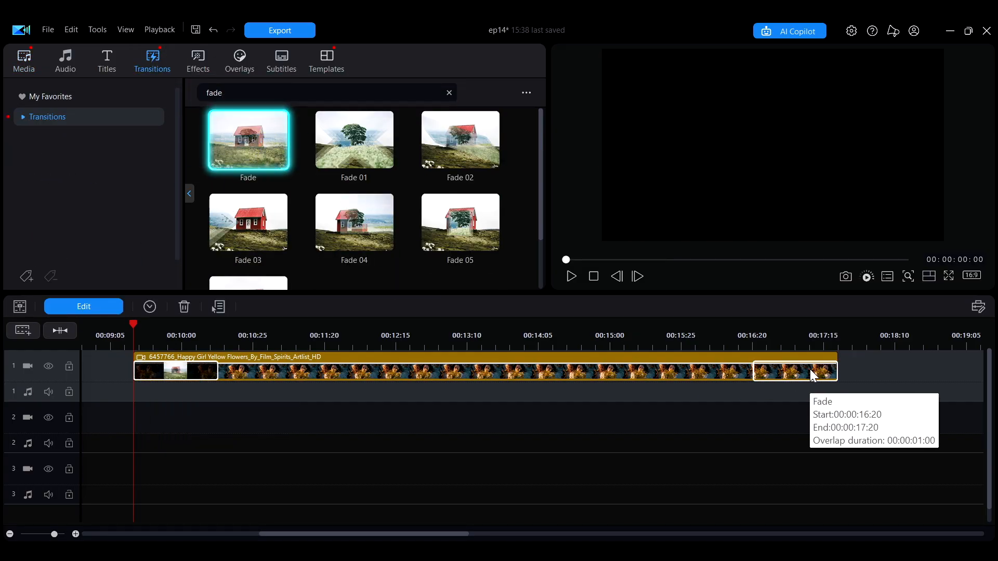
Inspect the Fade transition placed at the end of the flower clip
click(569, 277)
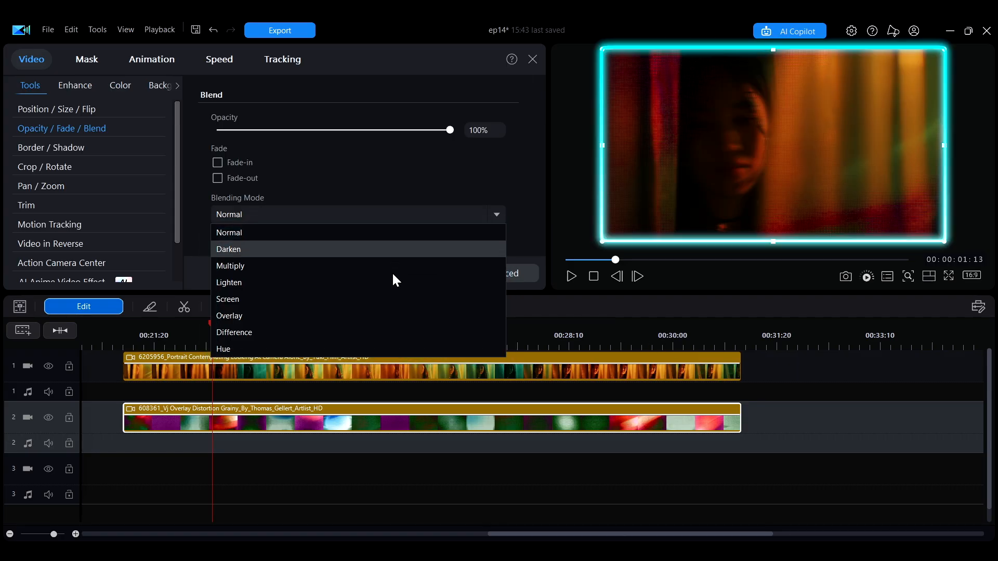
mouse_move(404, 325)
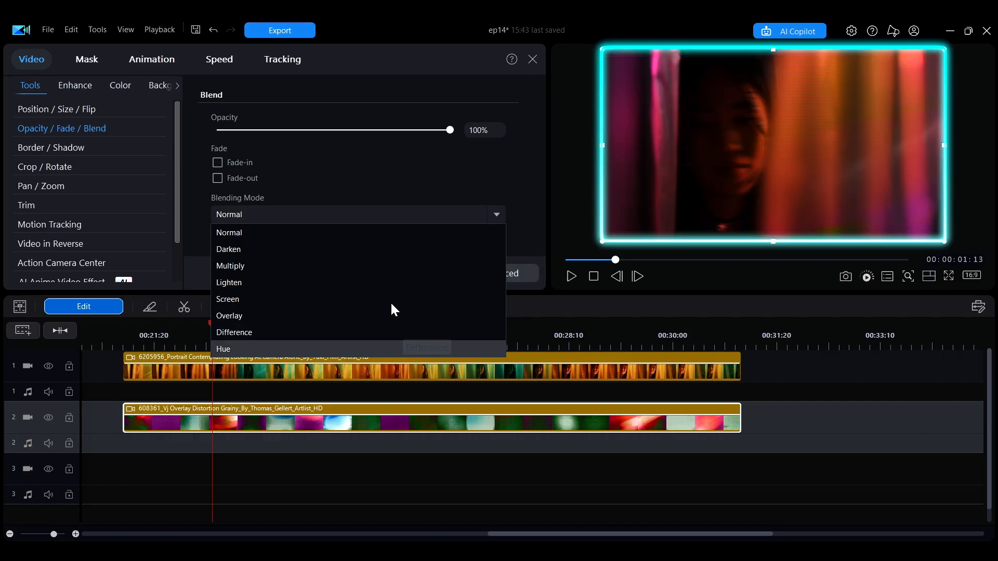
Set the grain overlay clip's blending mode to Overlay over the portrait footage
click(228, 248)
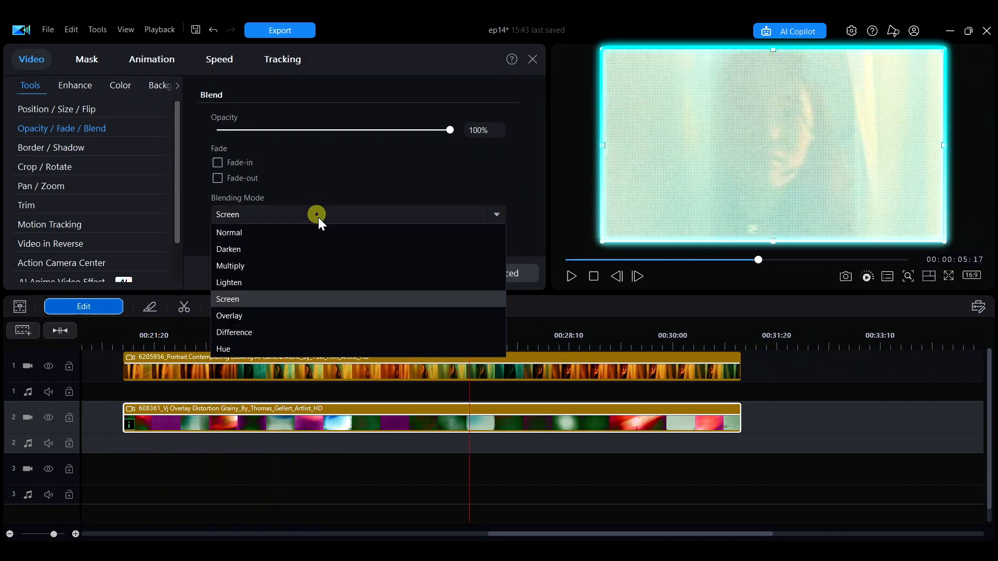
click(229, 316)
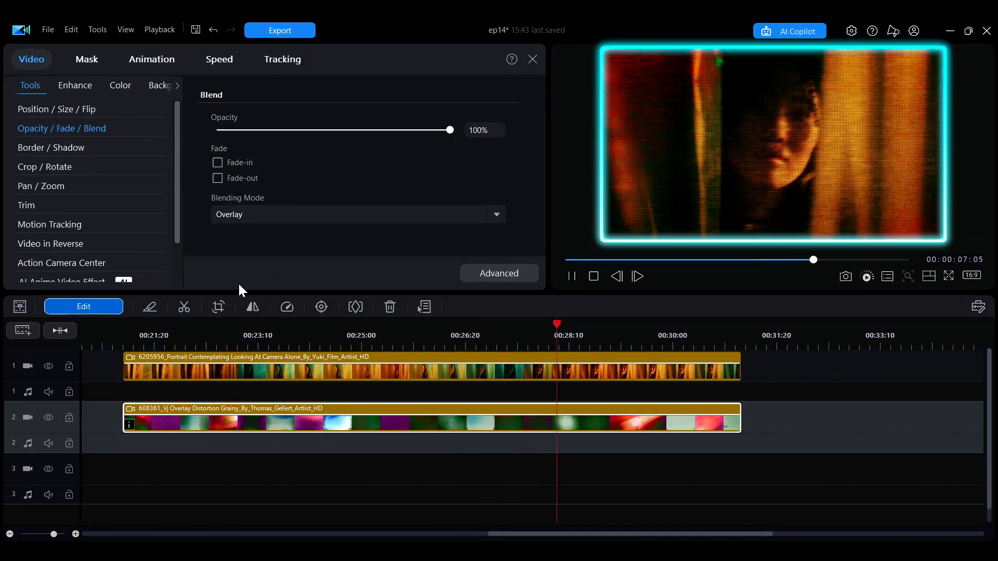